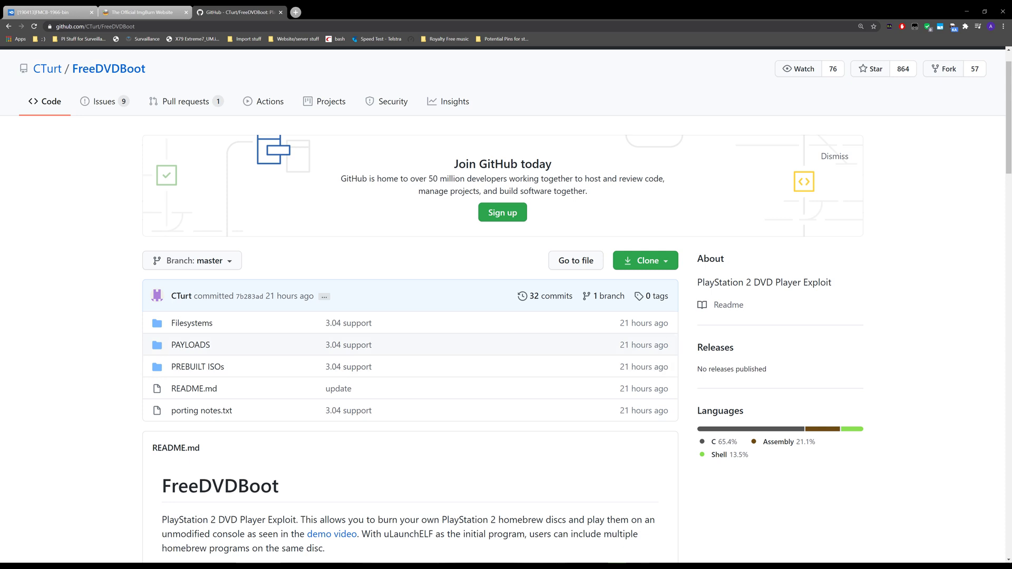
mouse_move(193, 388)
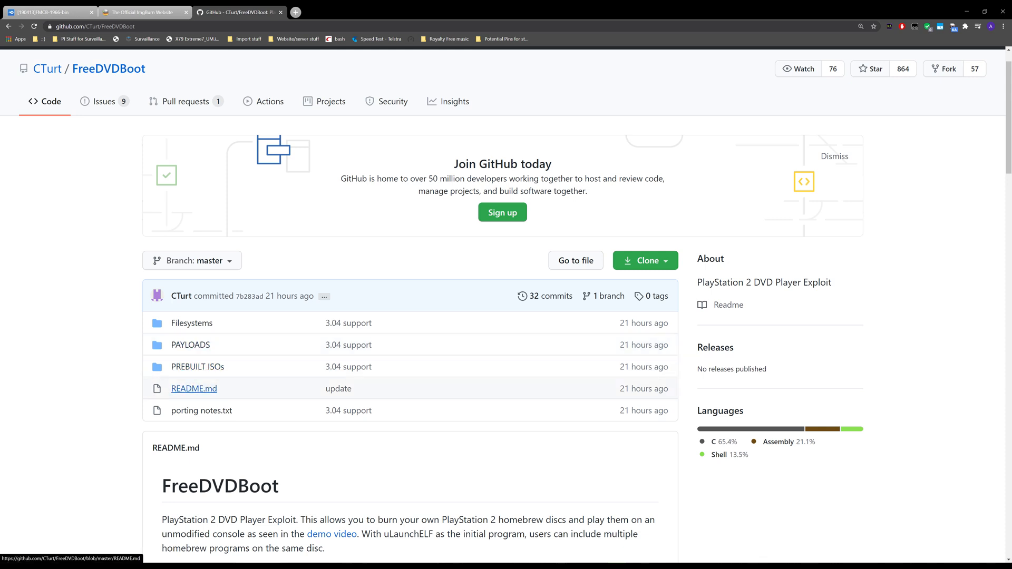
- Open the PREBUILT ISOs folder listing the ISO images for each firmware version
left_click(197, 366)
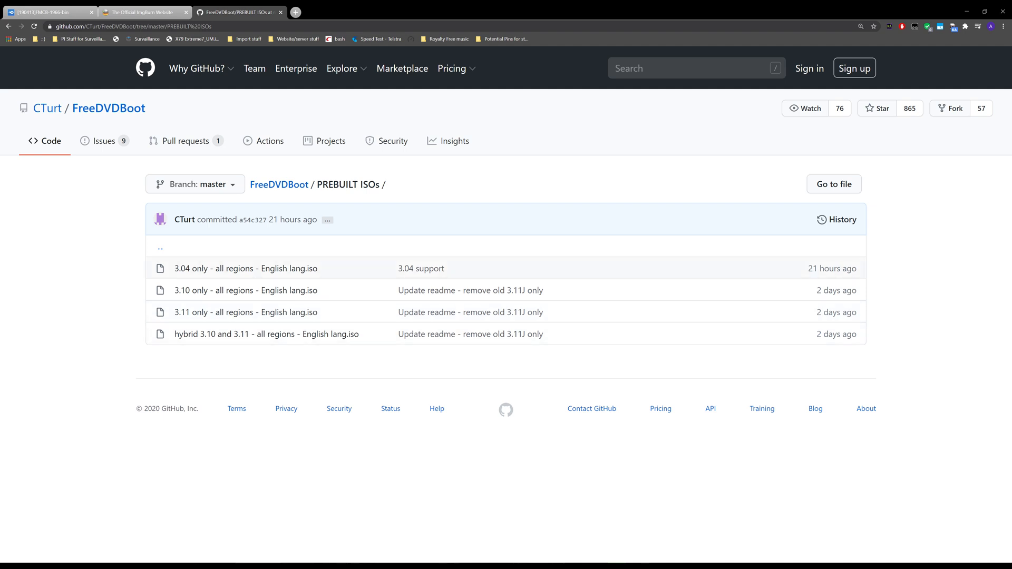
mouse_move(836, 312)
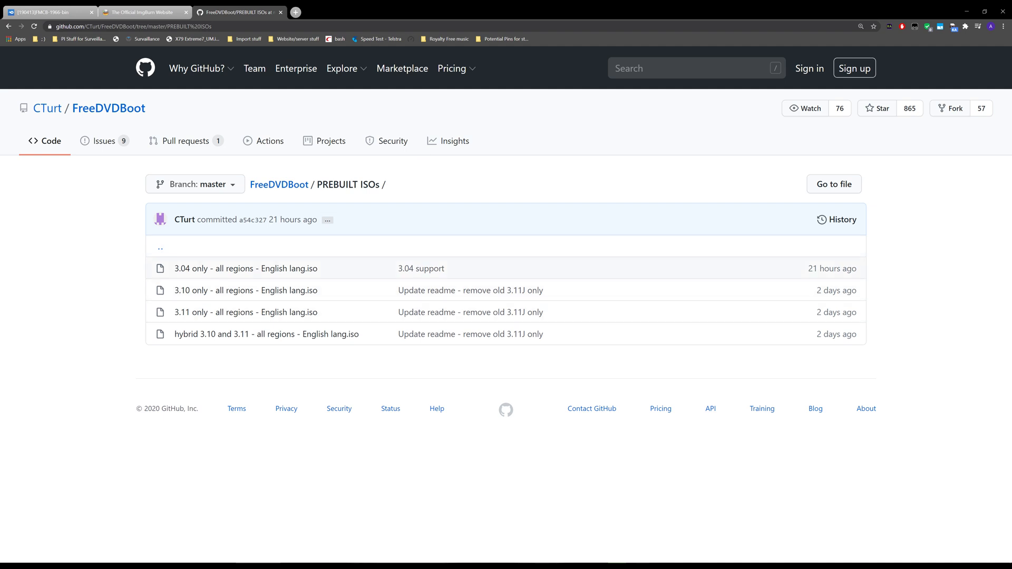
mouse_move(159, 248)
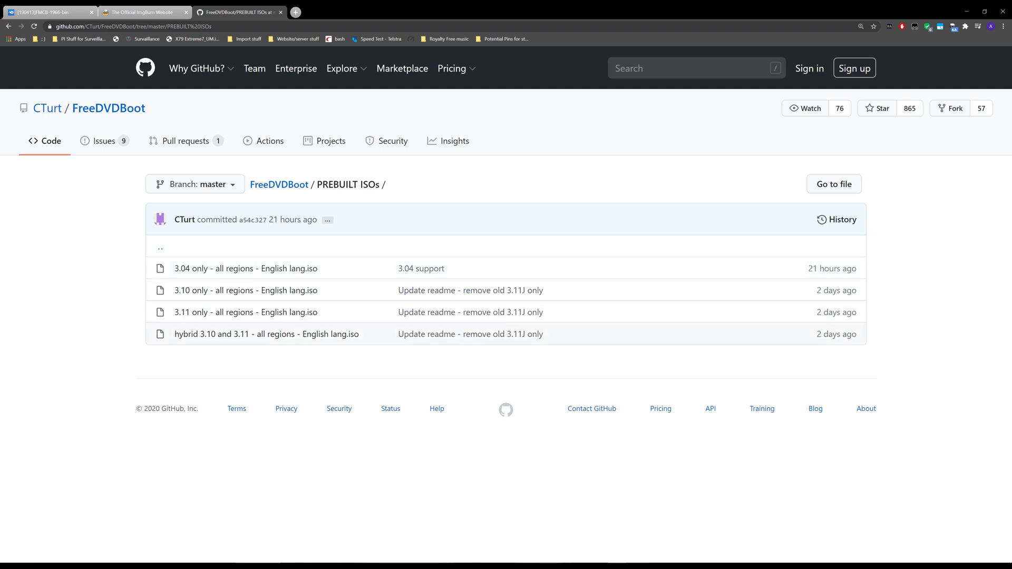
mouse_move(470, 334)
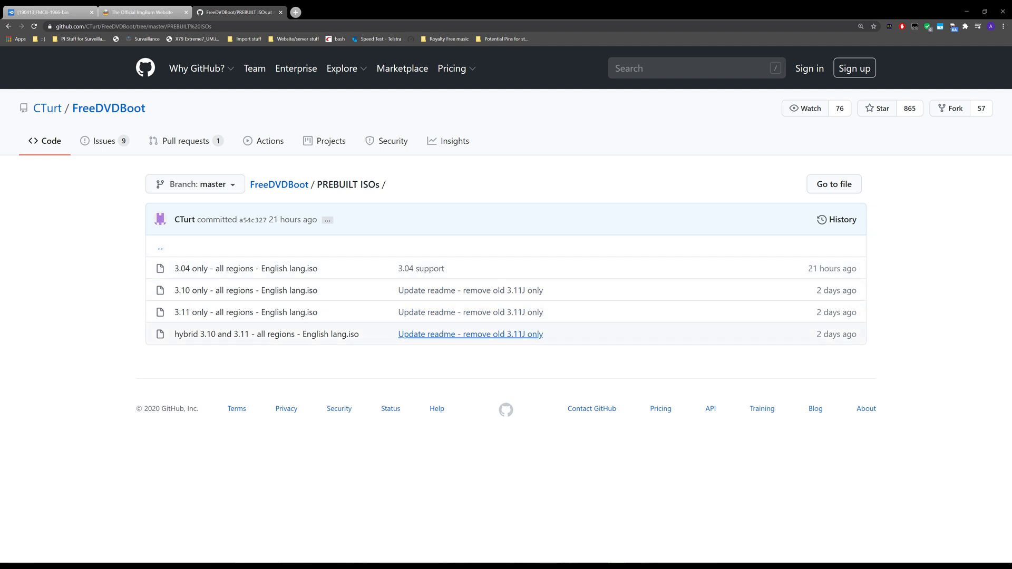
mouse_move(470, 312)
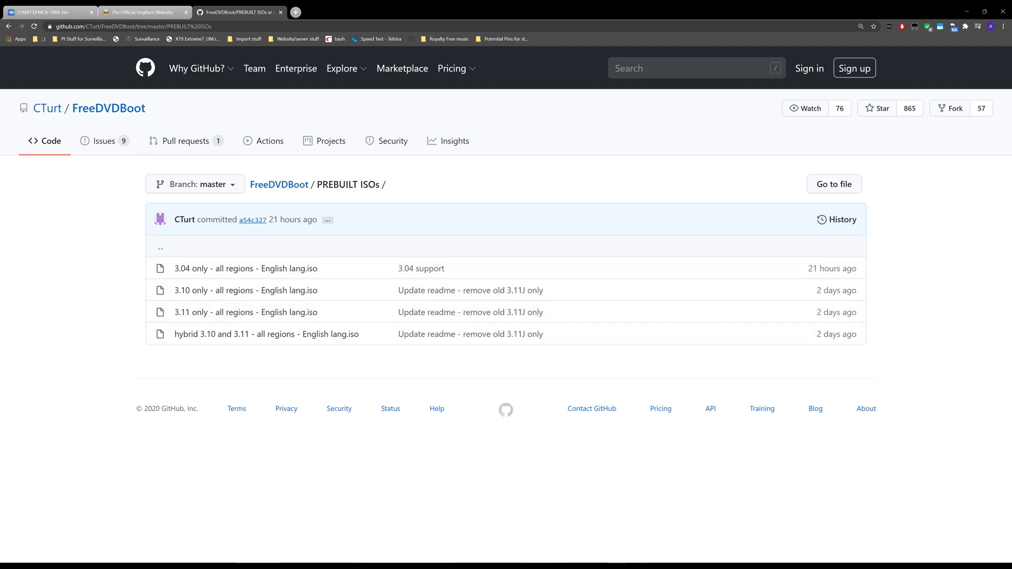
mouse_move(246, 312)
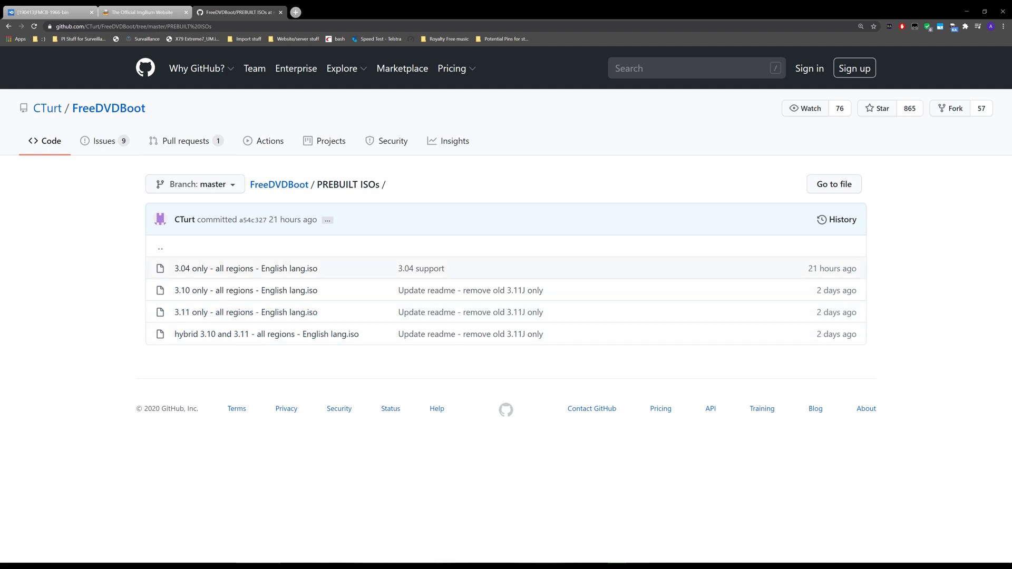
mouse_move(245, 312)
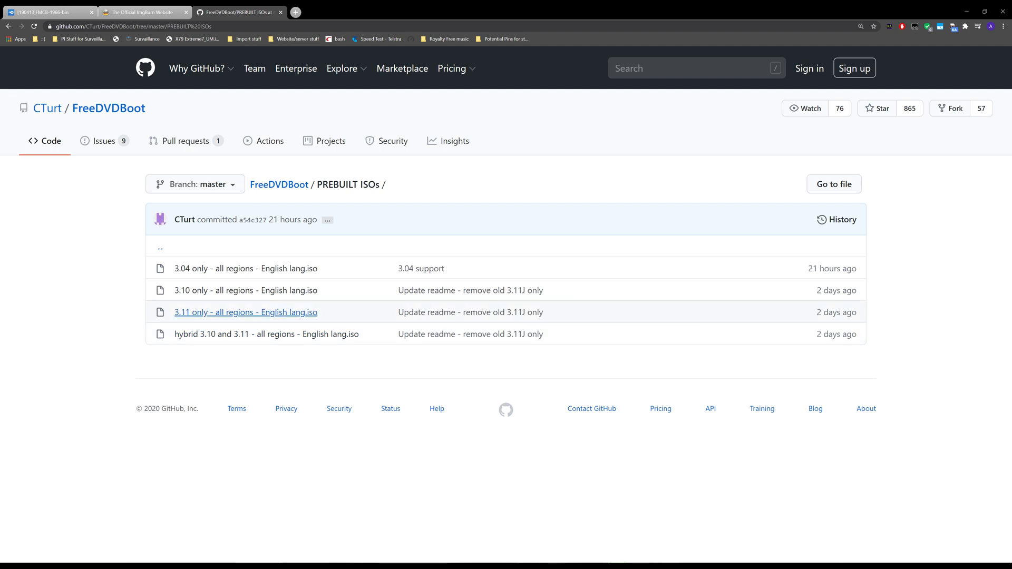
mouse_move(245, 311)
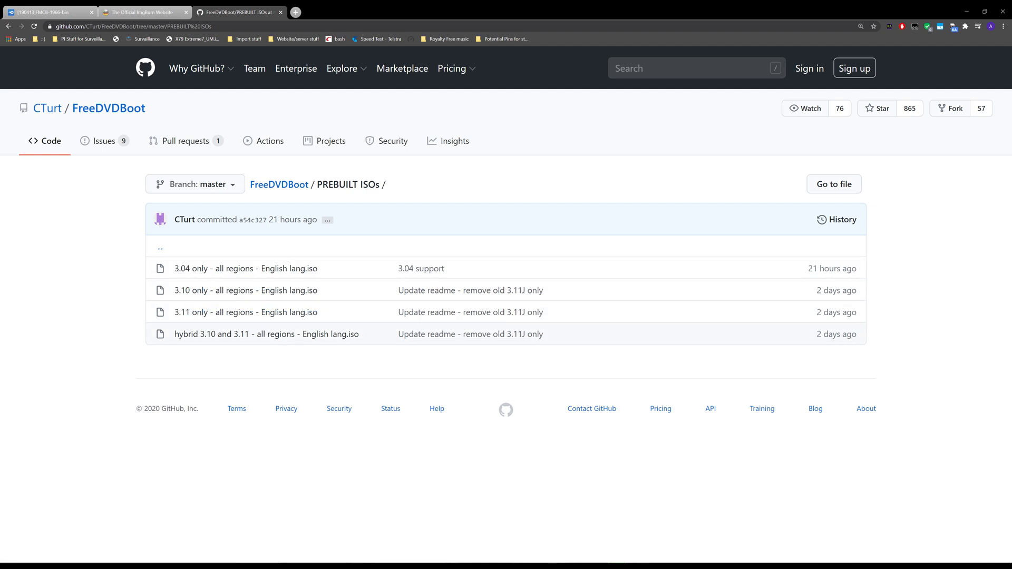
mouse_move(266, 334)
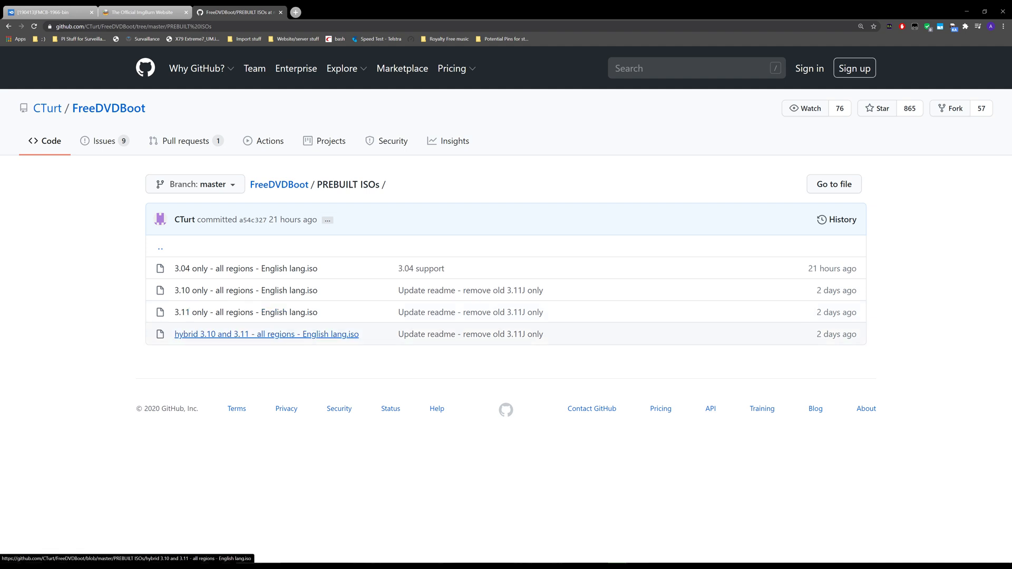
mouse_move(245, 312)
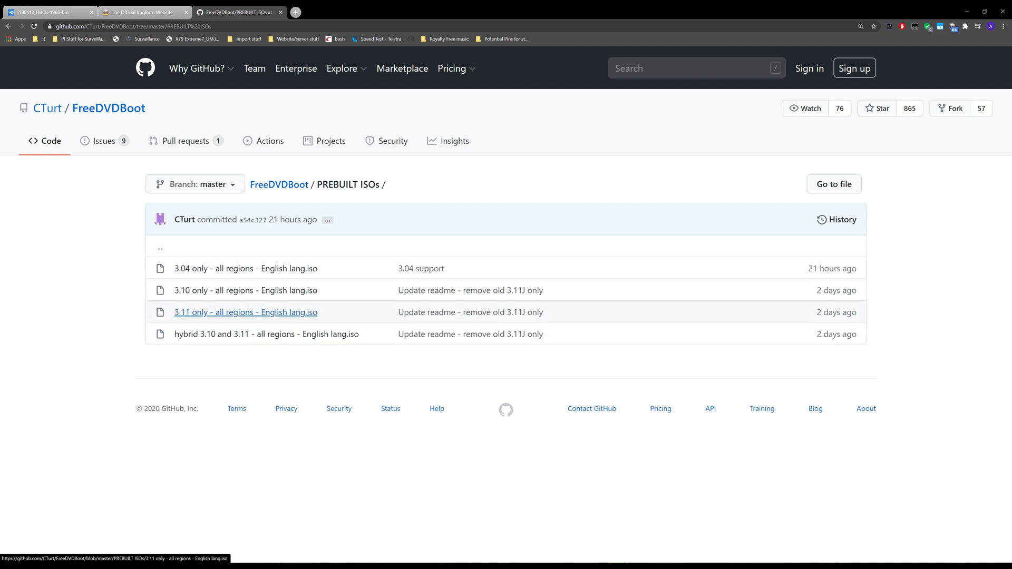
mouse_move(246, 323)
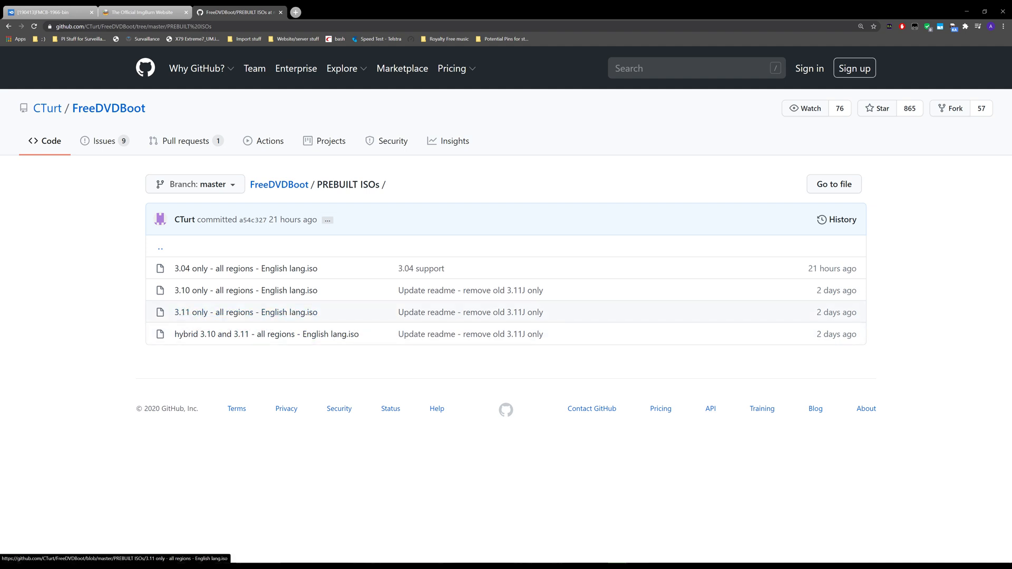
mouse_move(470, 334)
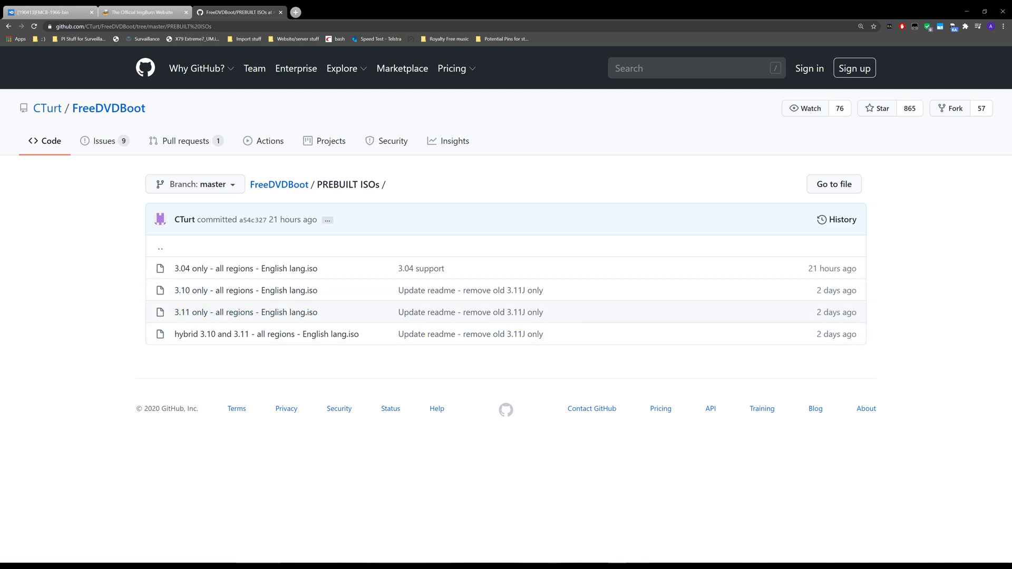
mouse_move(266, 334)
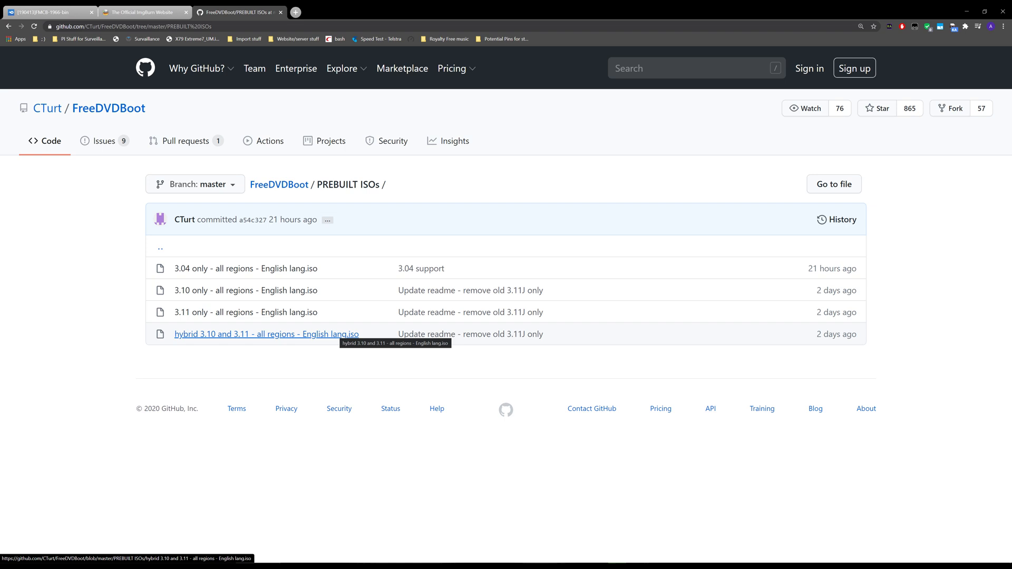
mouse_move(246, 312)
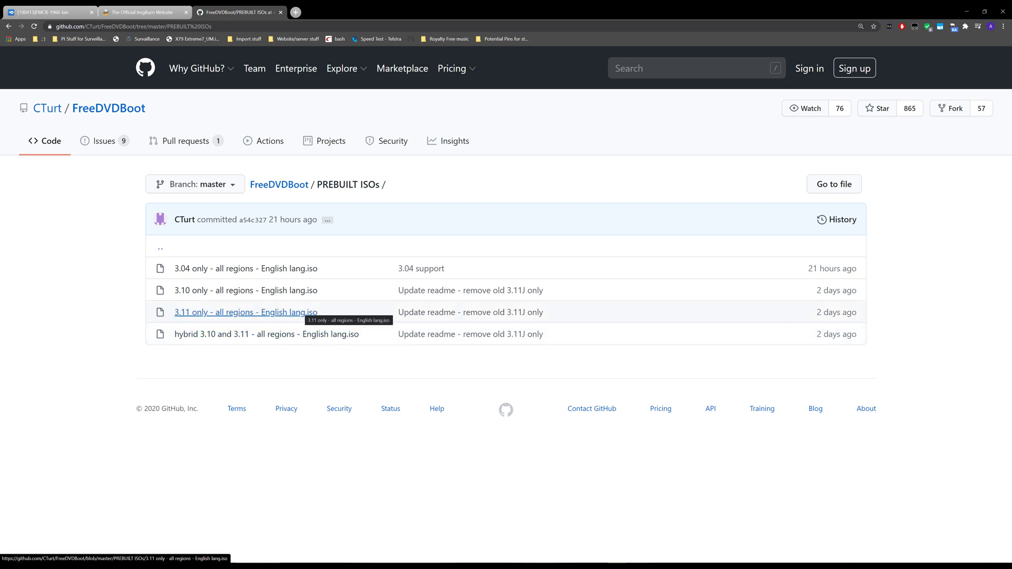